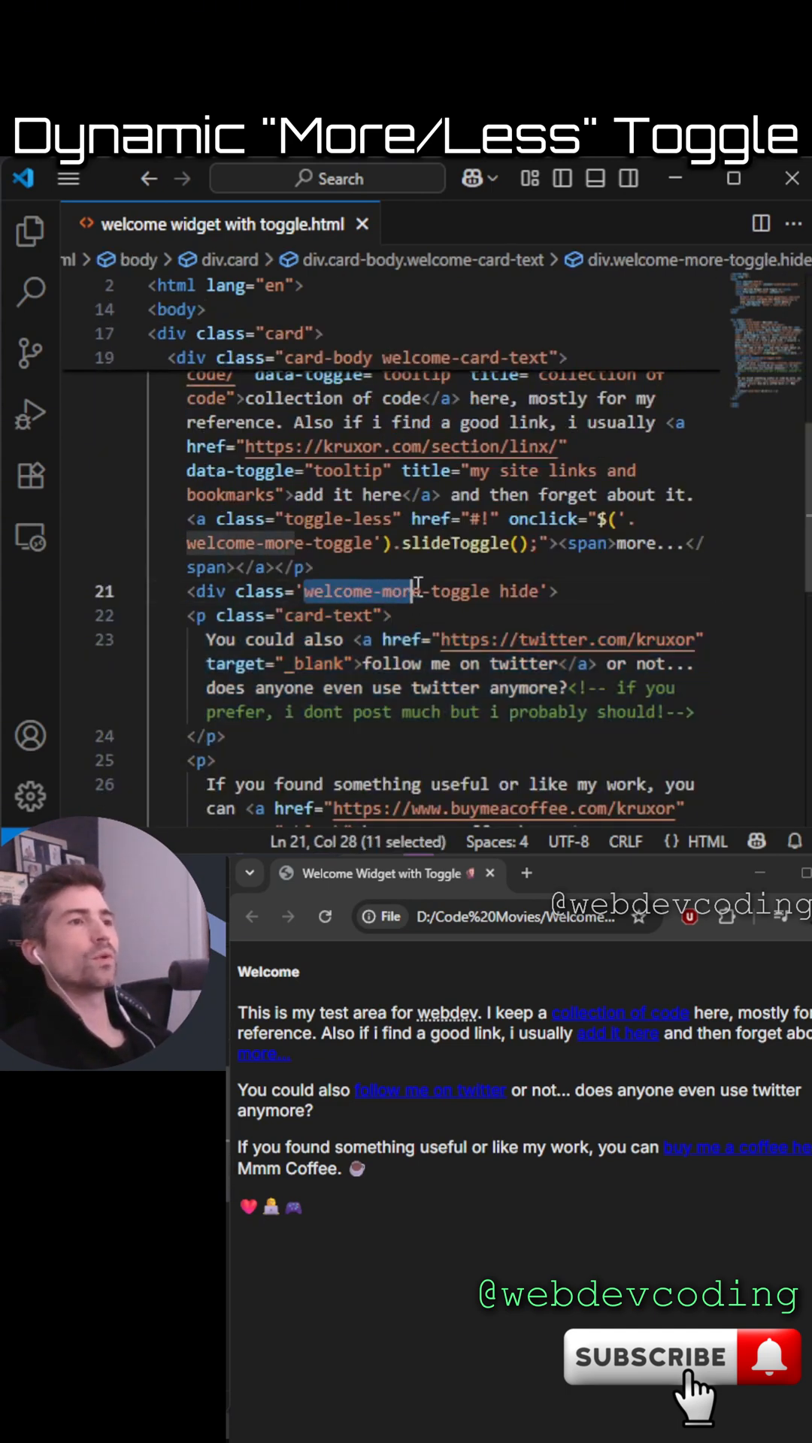
- Highlight the 'hide' and 'welcome-more-toggle' class names on the toggle div in the markup
{"action": "double_click", "coordinate": [519, 591]}
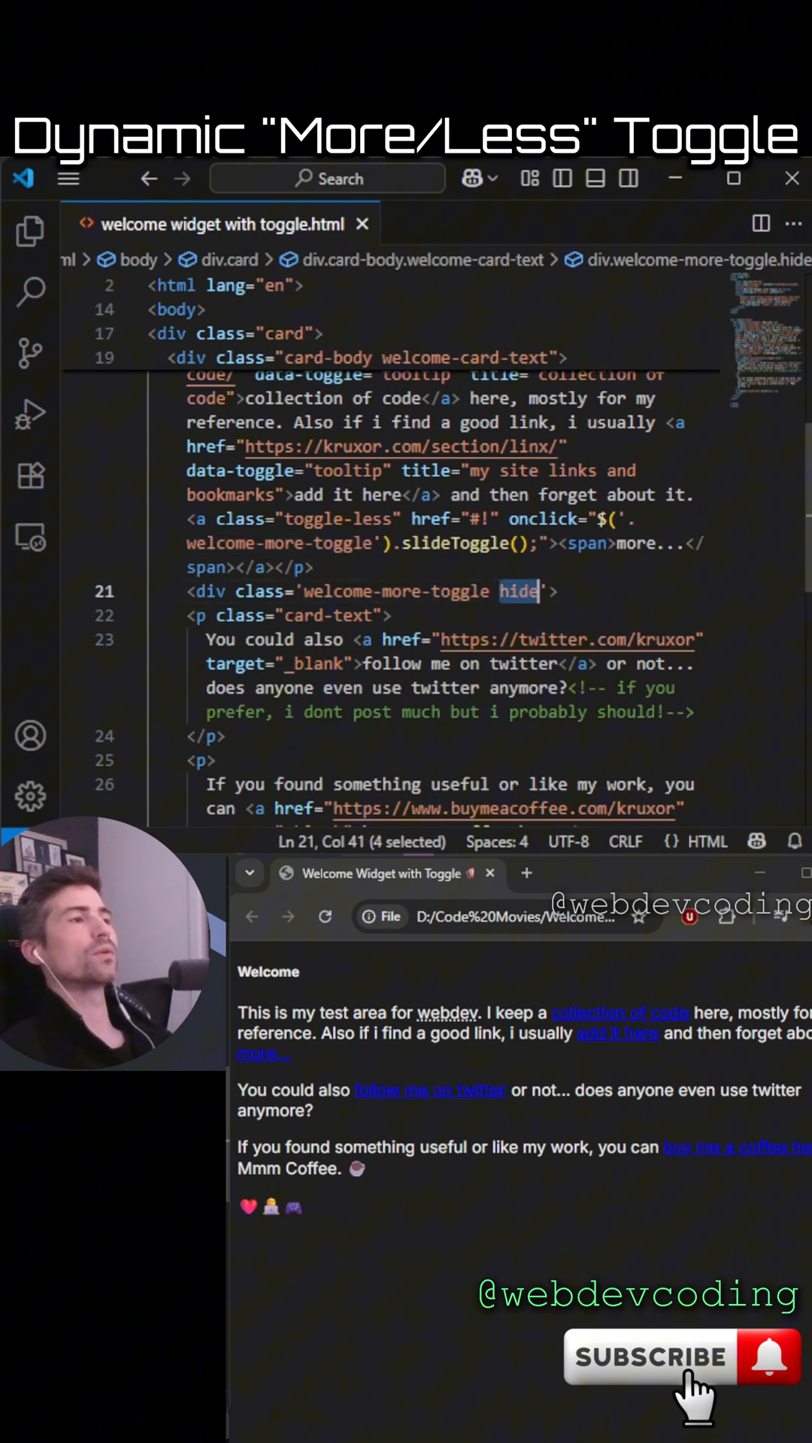
{"action": "mouse_move", "coordinate": [433, 542]}
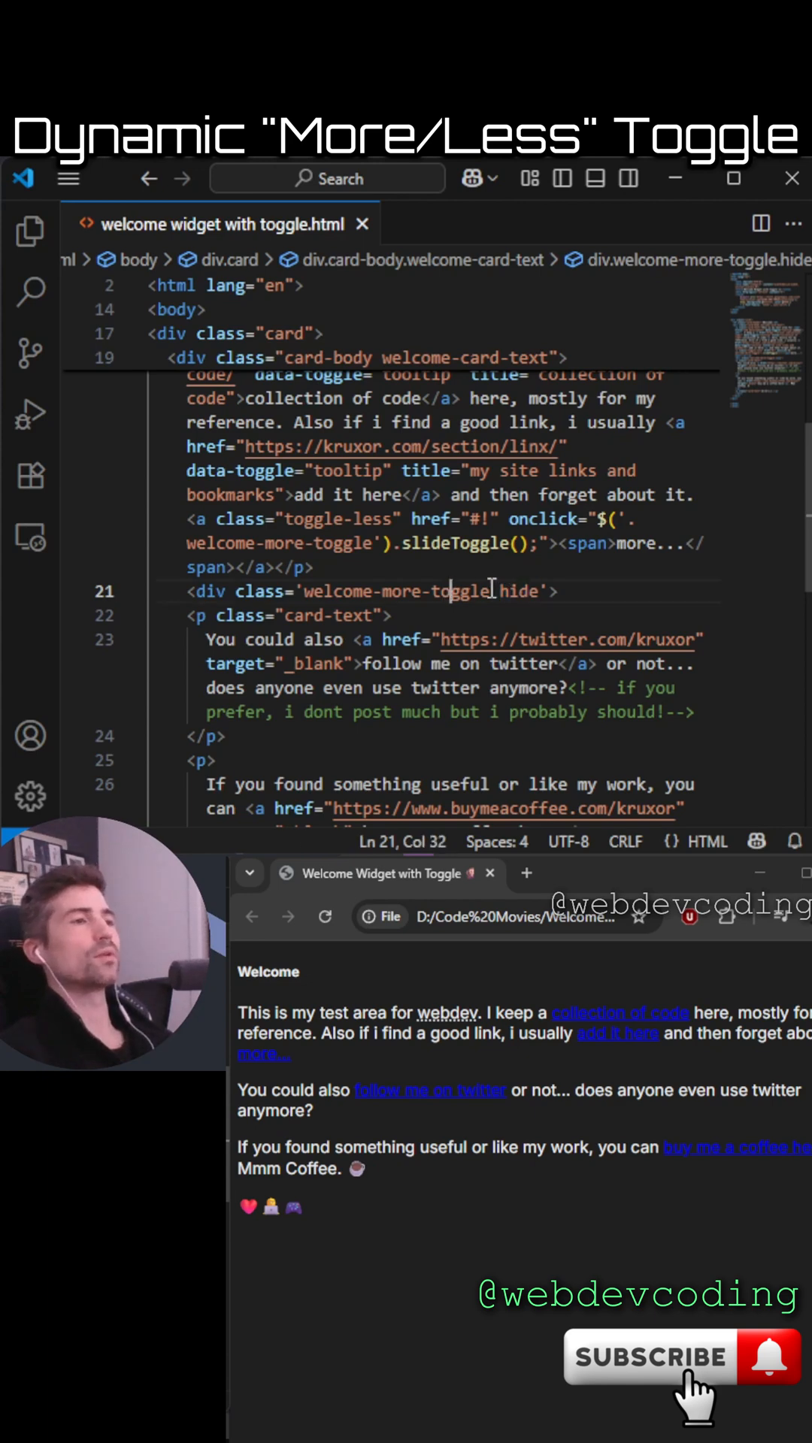
{"action": "double_click", "coordinate": [519, 591]}
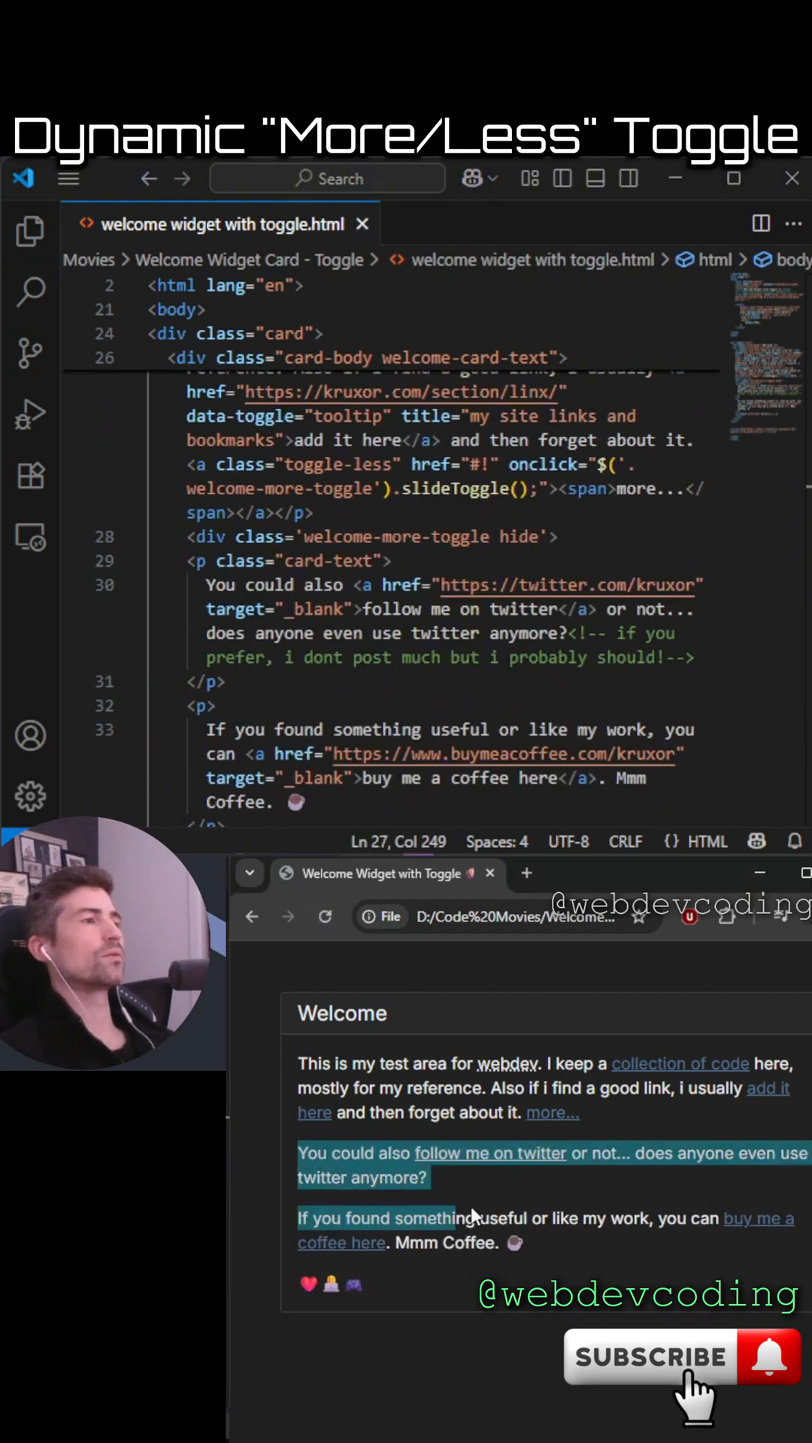
- In Chrome, use the 'more...' link to slide the extra welcome paragraphs closed and back open
{"action": "left_click", "coordinate": [552, 1113]}
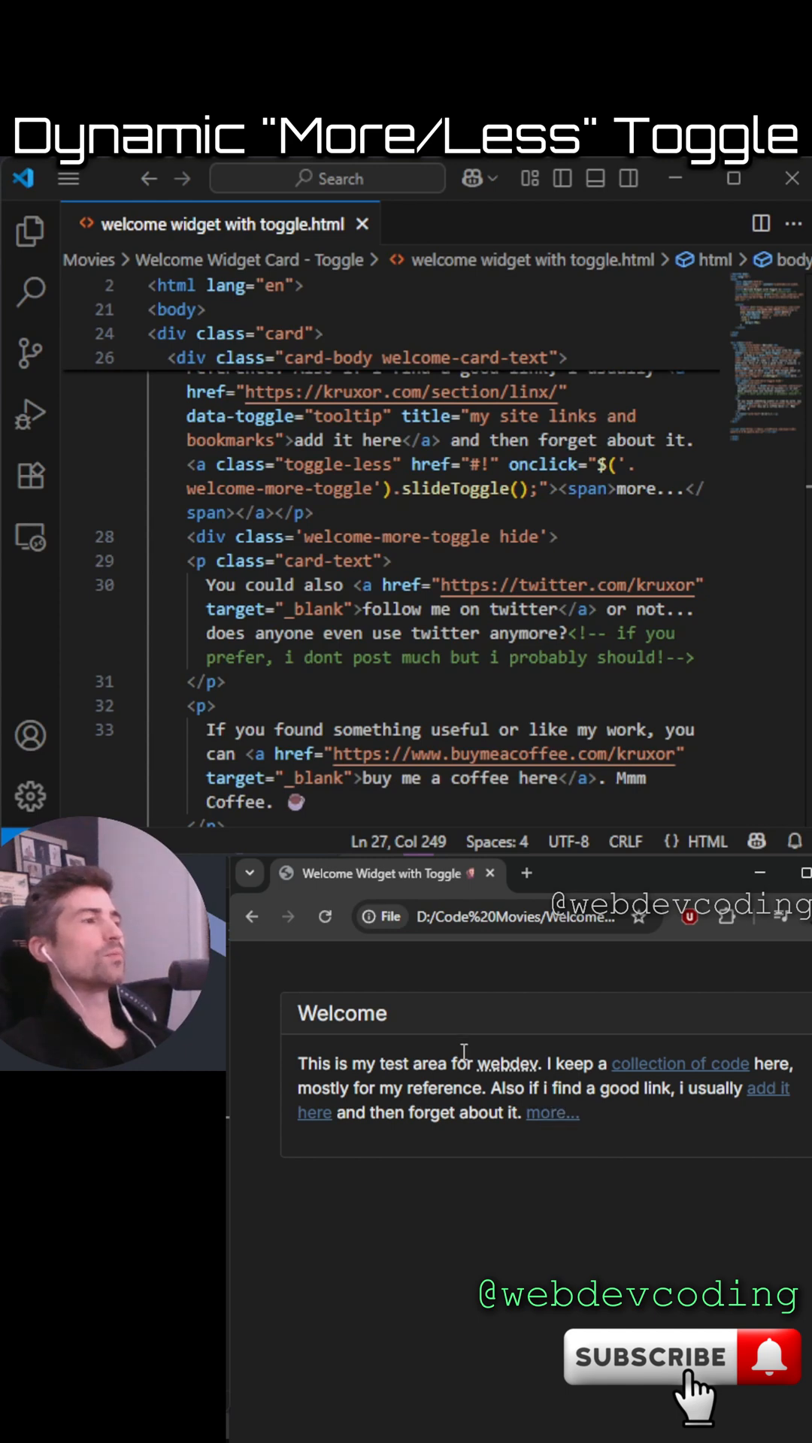
{"action": "left_click", "coordinate": [552, 1113]}
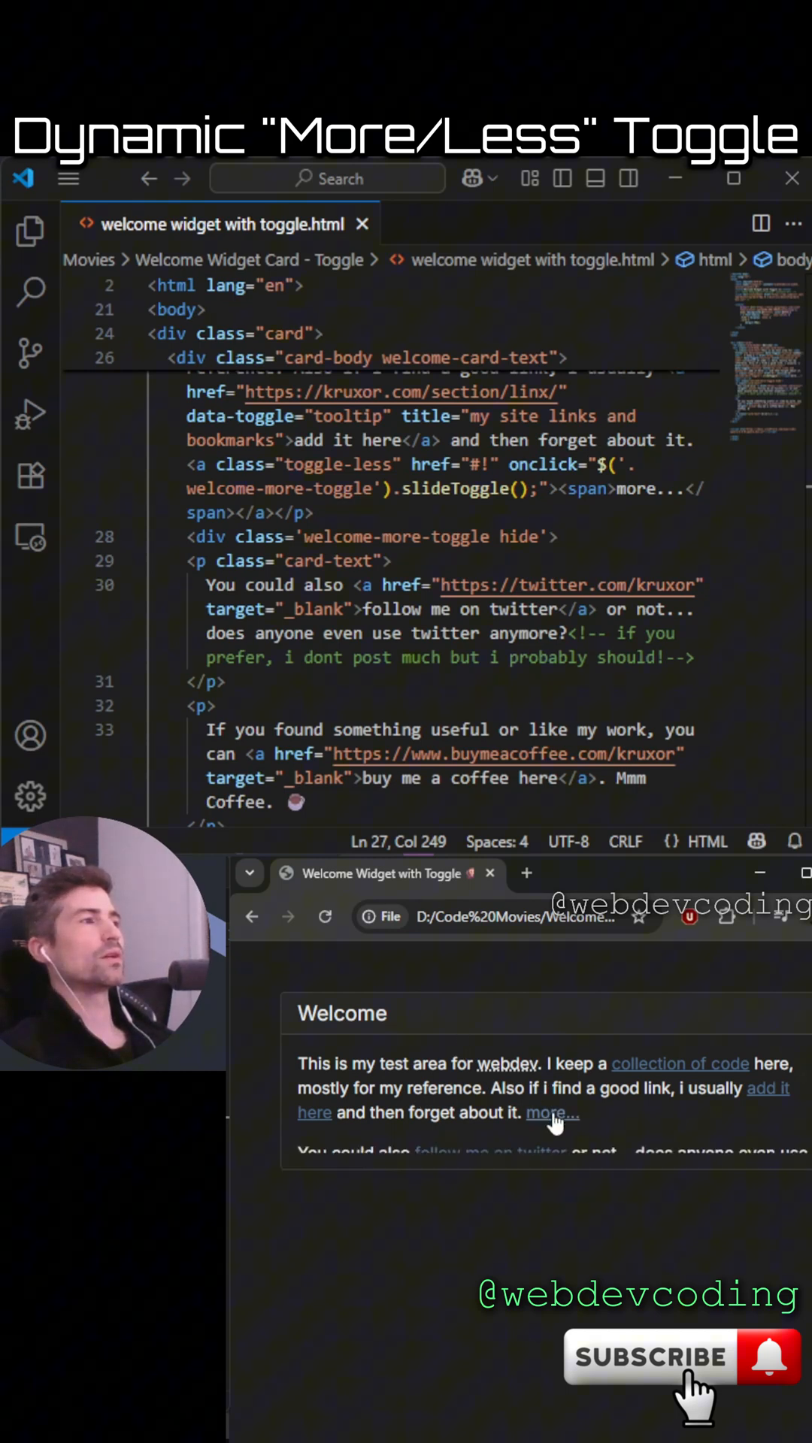
{"action": "left_click", "coordinate": [552, 1112]}
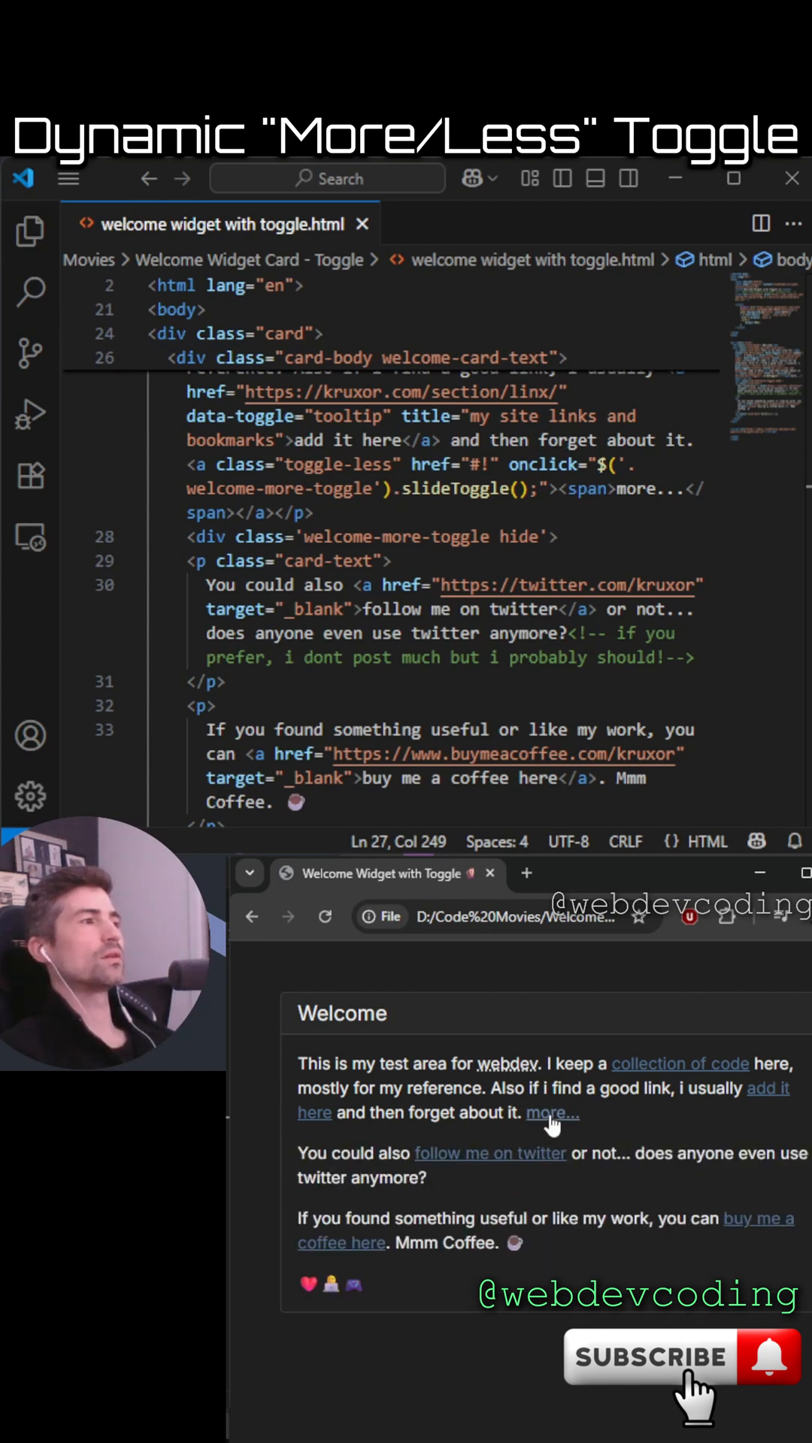